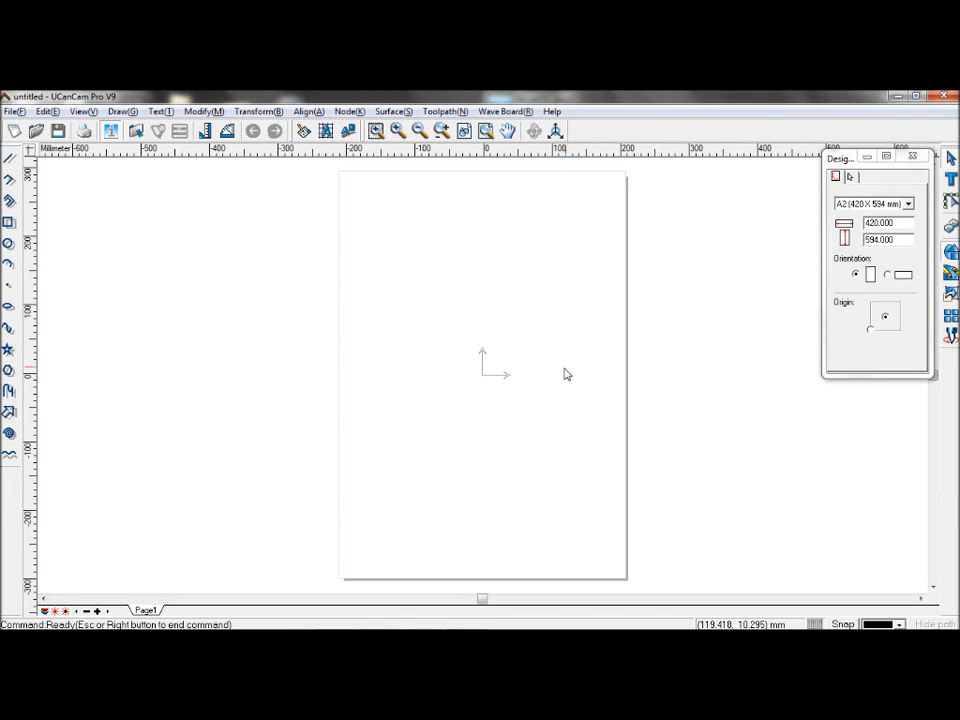
mouse_move(528, 364)
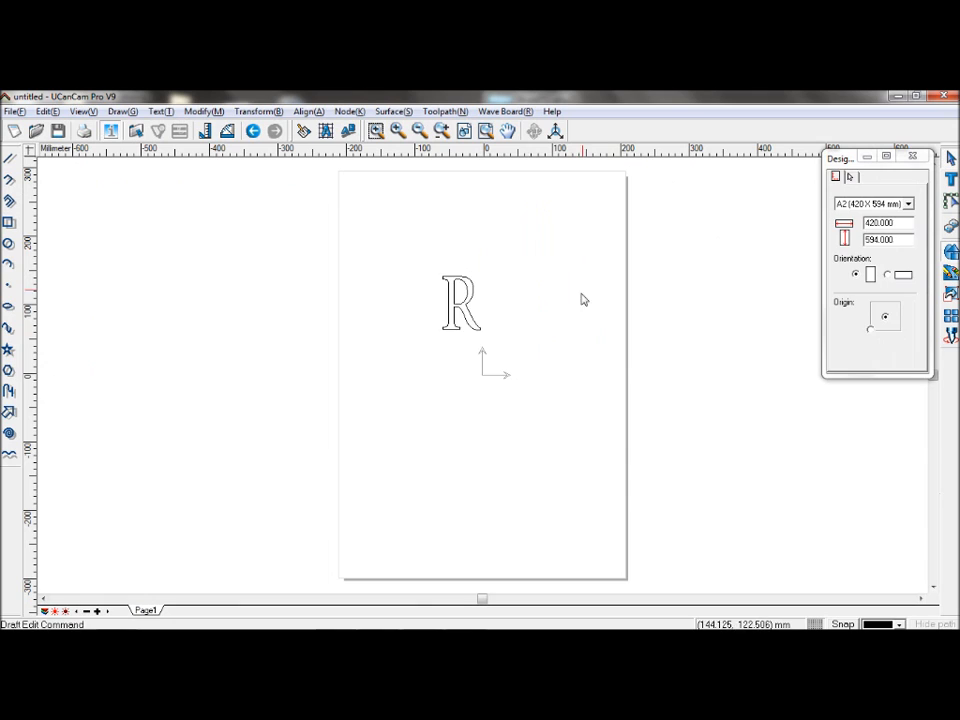
Drag the letter R down so it sits centered over the origin
left_click(460, 302)
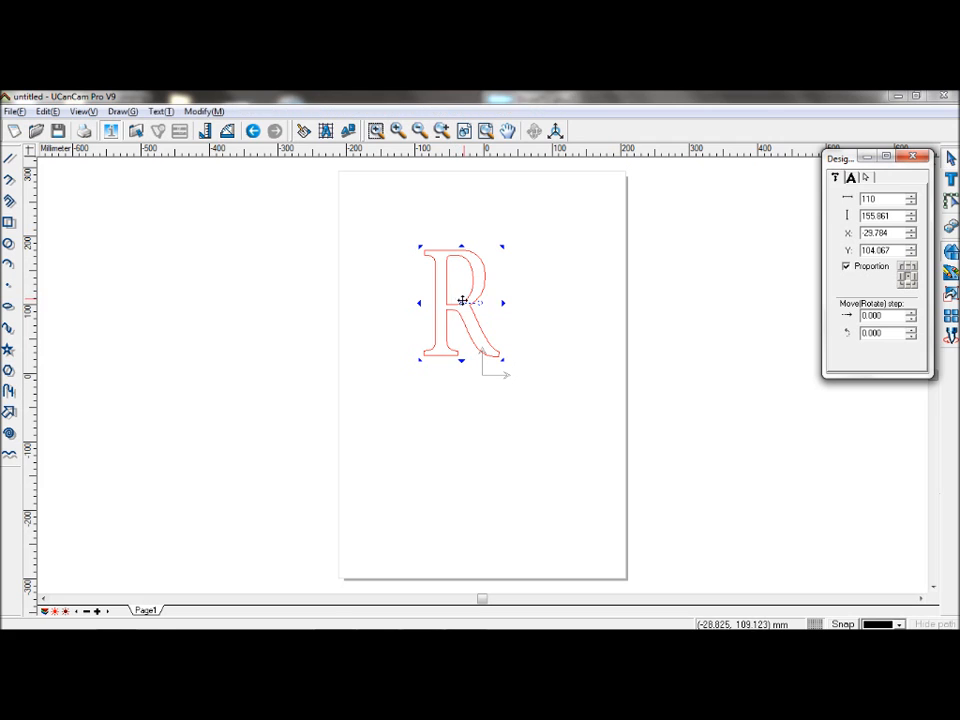
left_click_drag(462, 300, 486, 370)
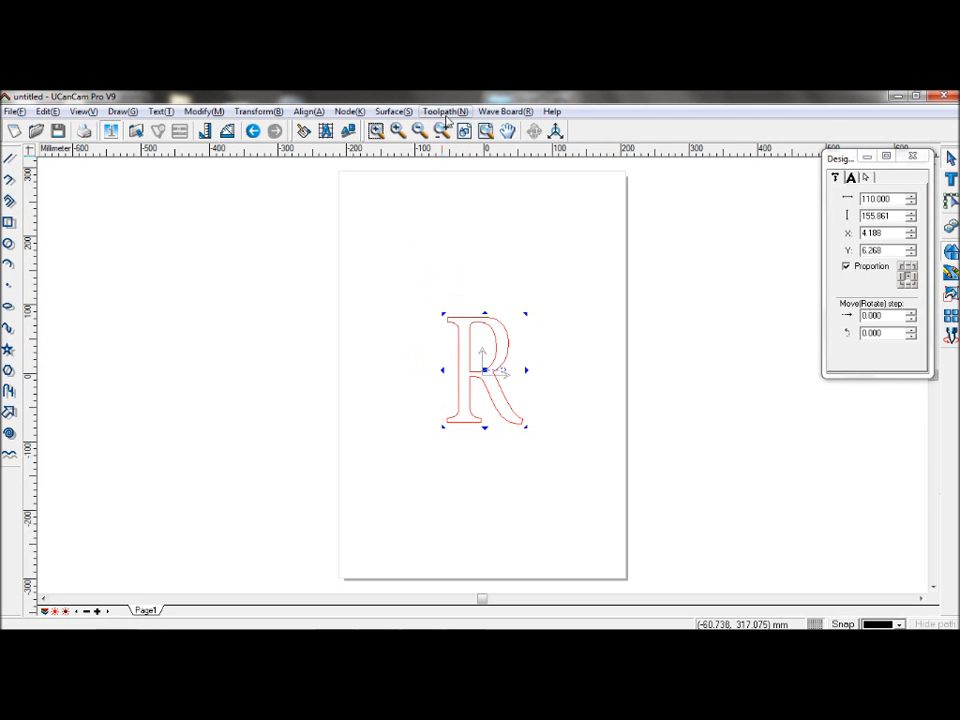
left_click(444, 112)
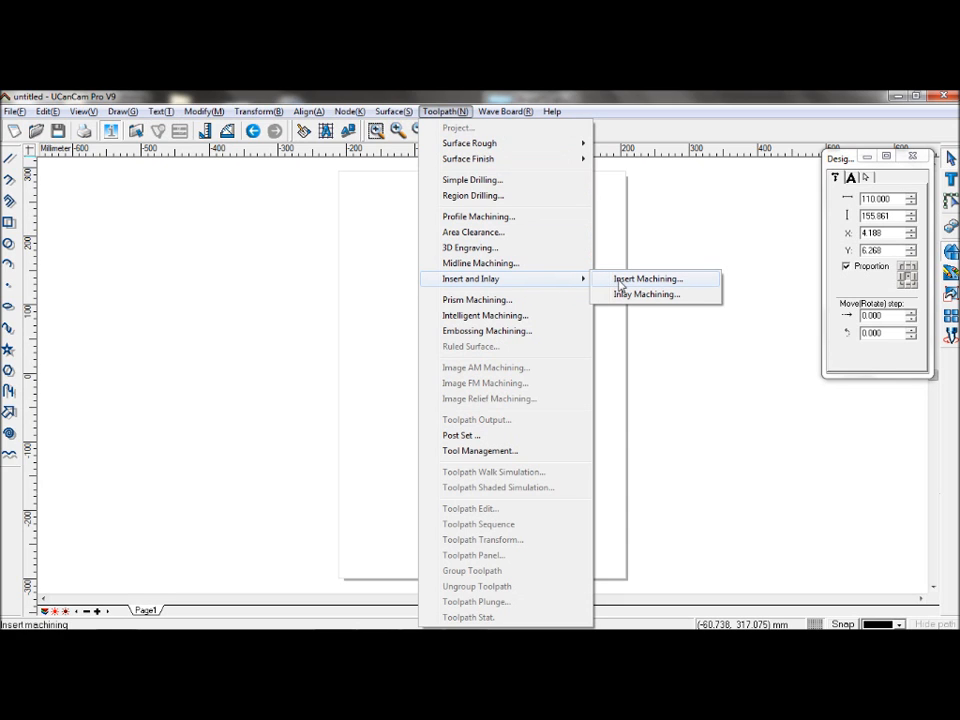
Create an anticlockwise insert machining toolpath around the R, depth 10, clearance 0.5
left_click(648, 278)
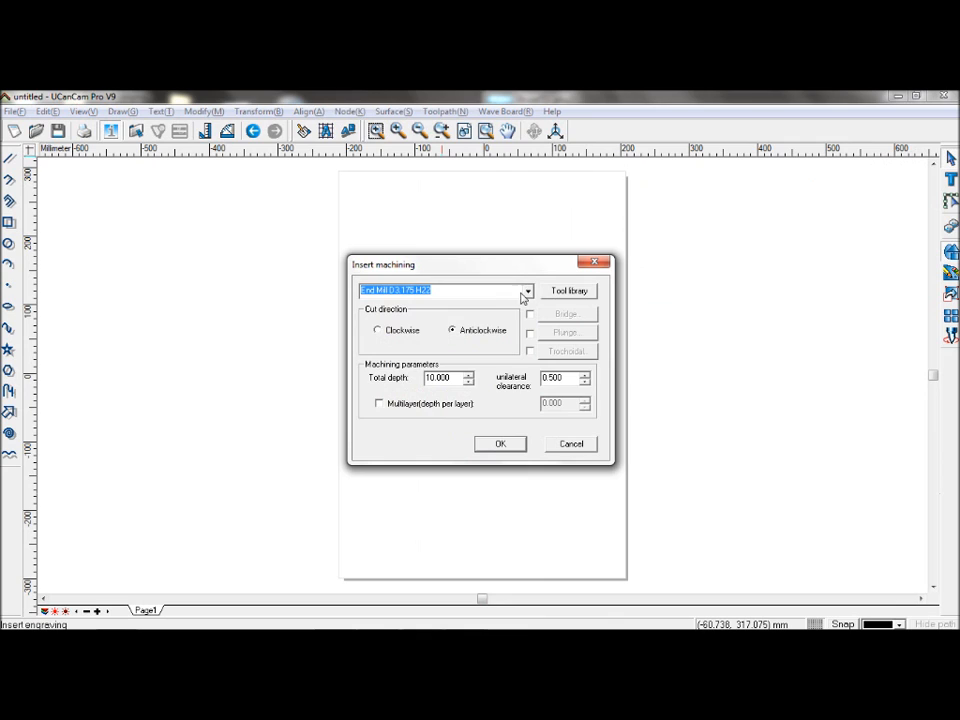
mouse_move(440, 332)
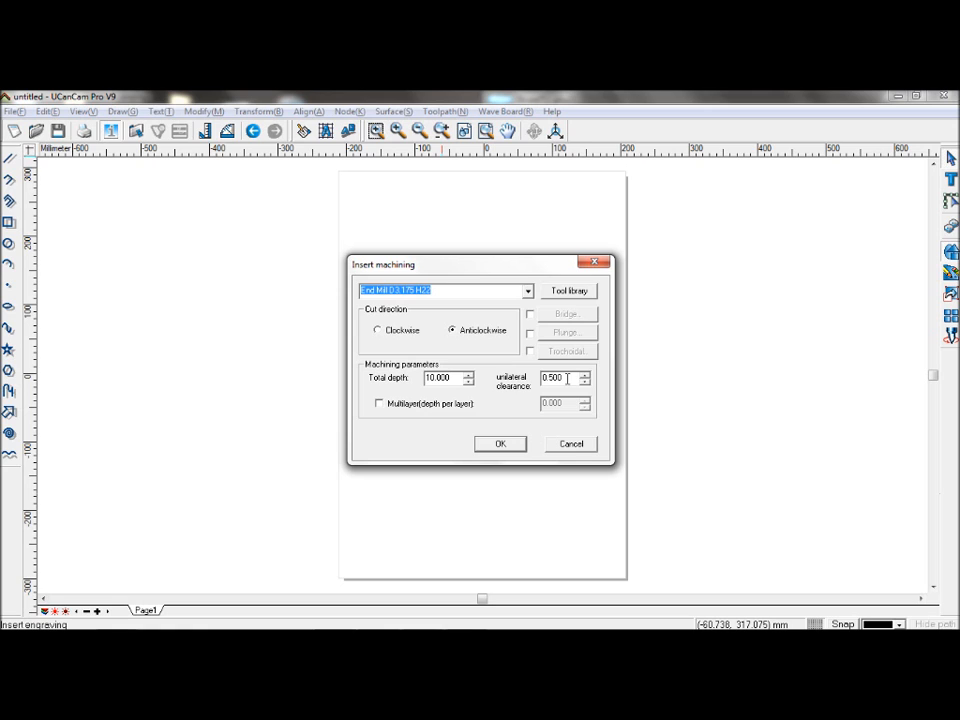
mouse_move(480, 458)
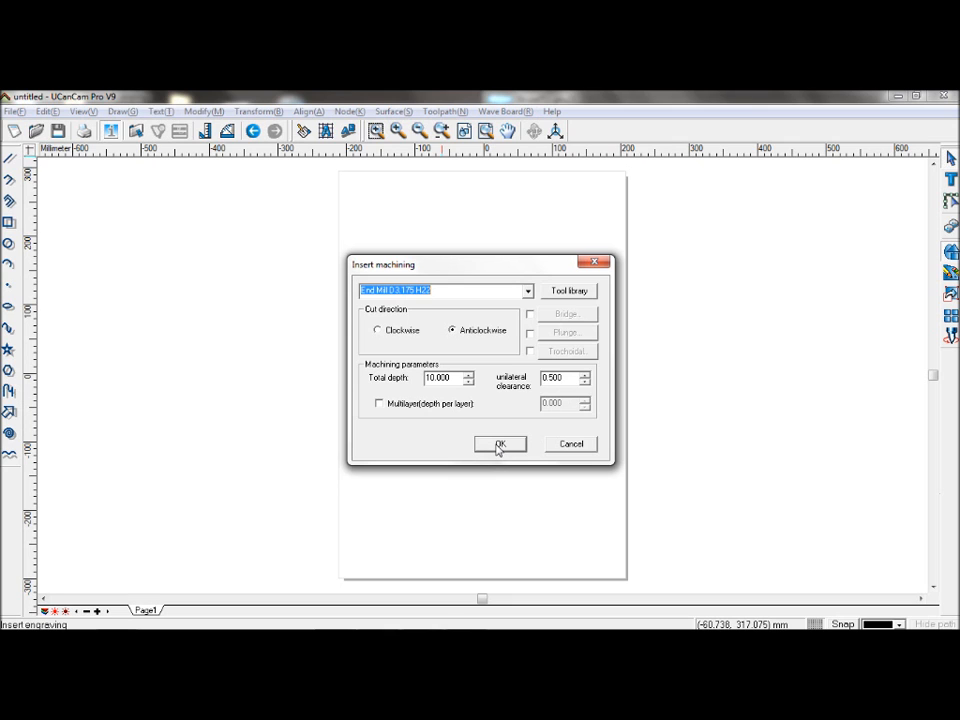
left_click(500, 444)
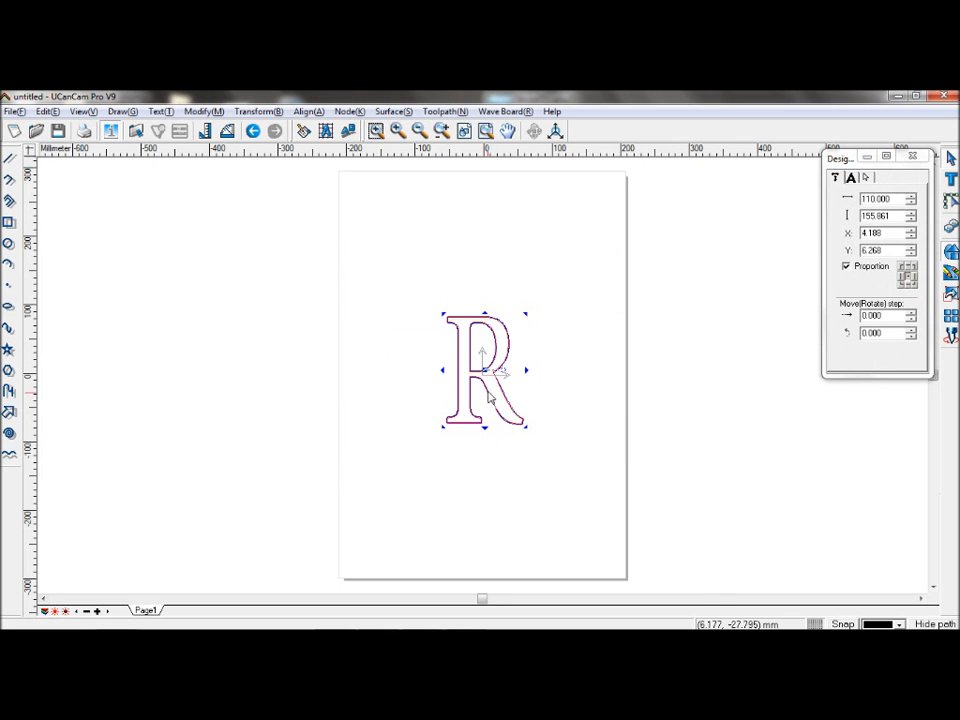
mouse_move(512, 384)
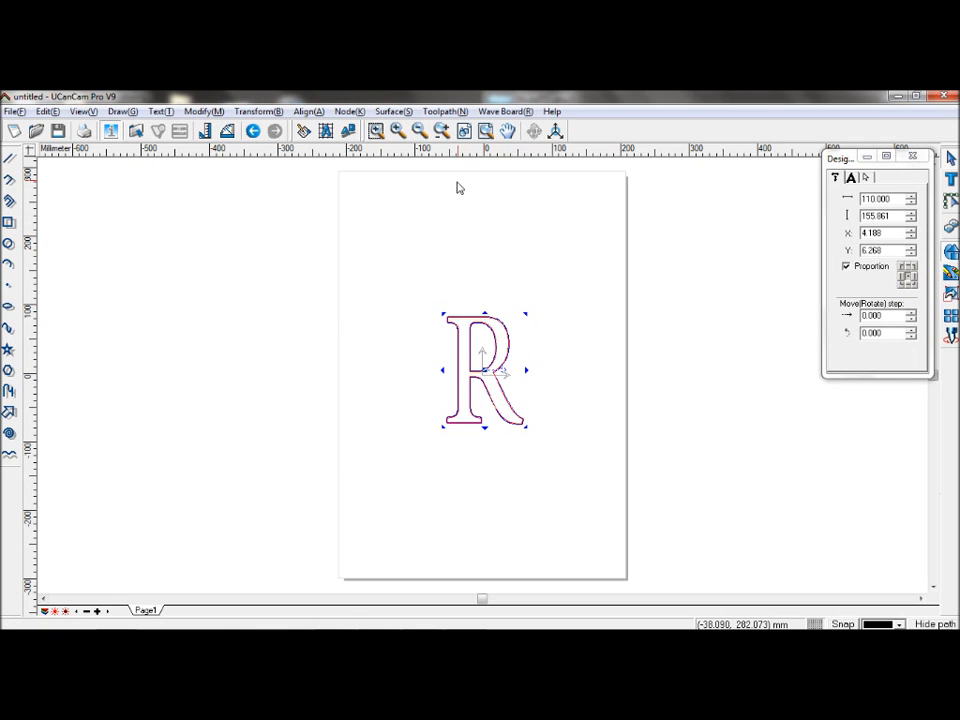
Create an anticlockwise inlay machining toolpath filling the R with raster passes, depth 10
left_click(444, 112)
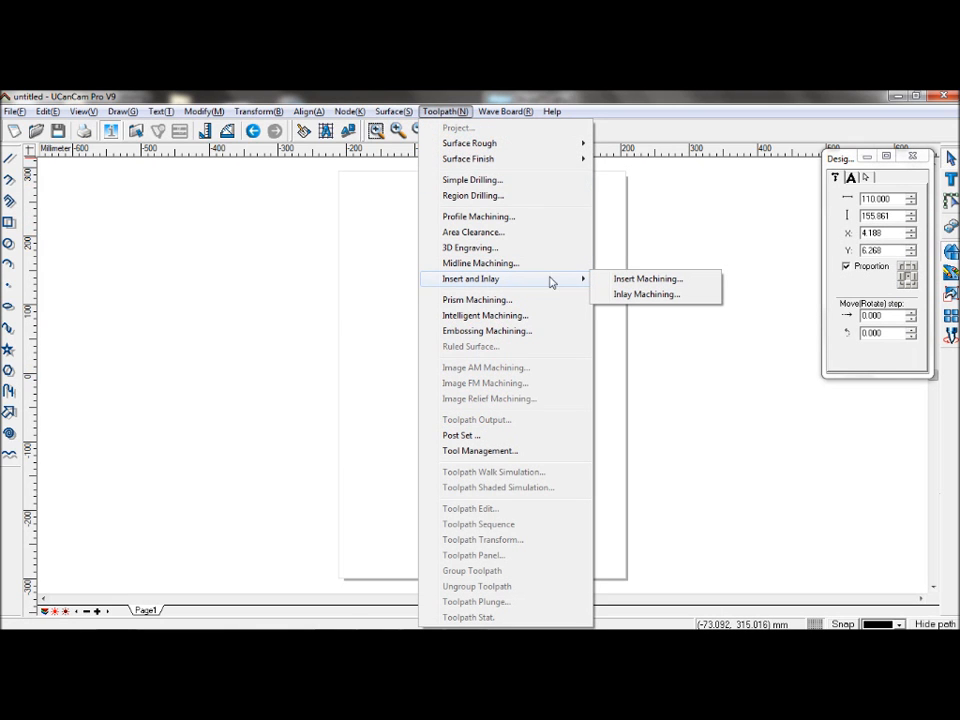
left_click(646, 292)
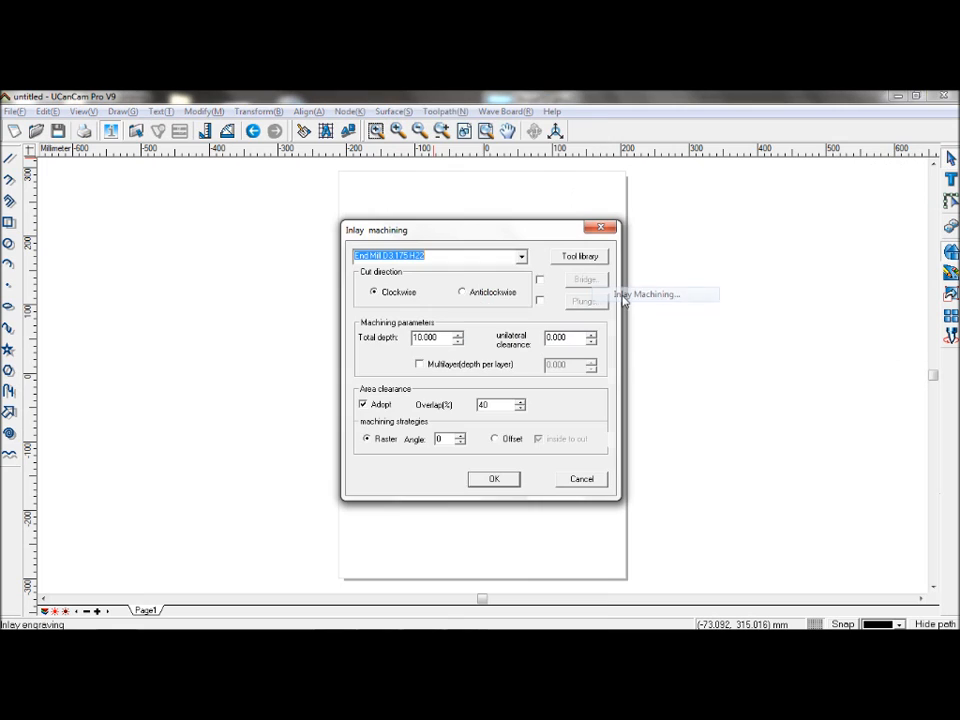
mouse_move(608, 292)
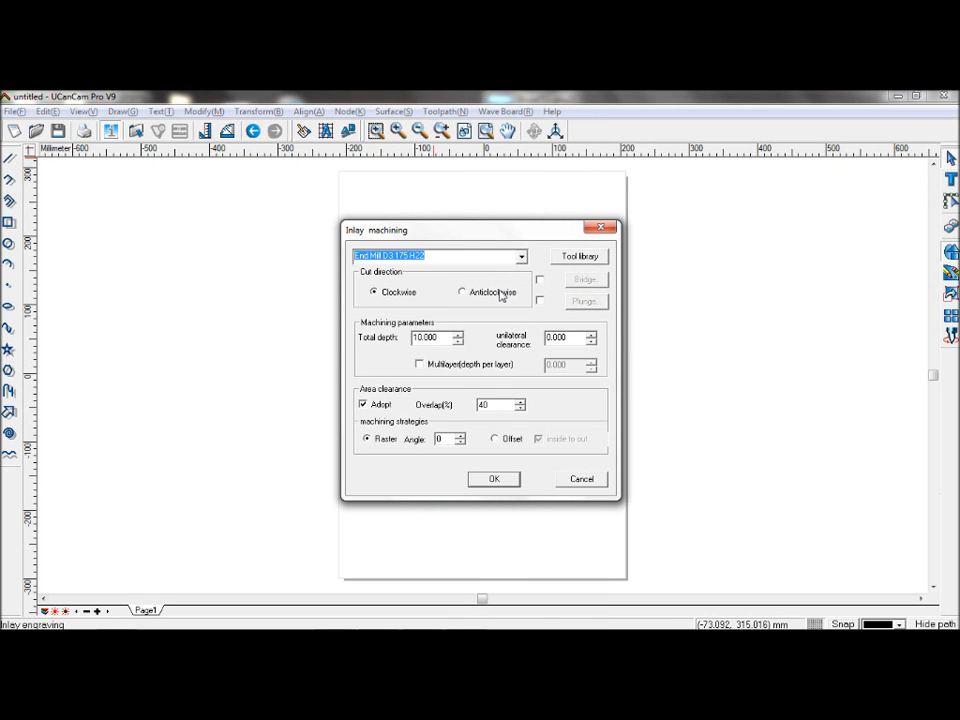
left_click(460, 292)
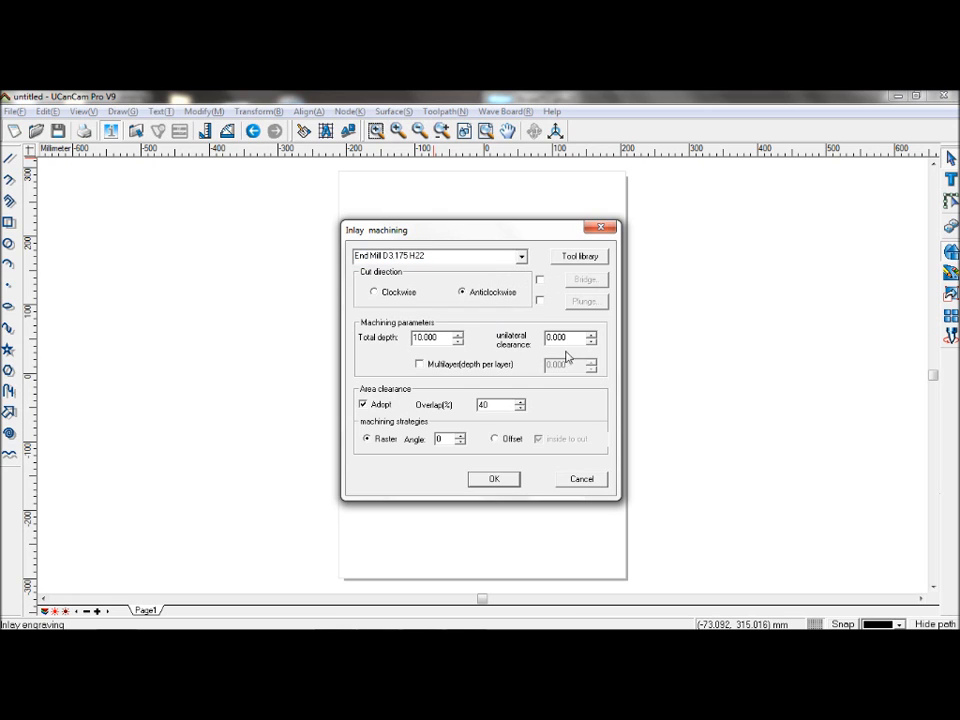
mouse_move(604, 400)
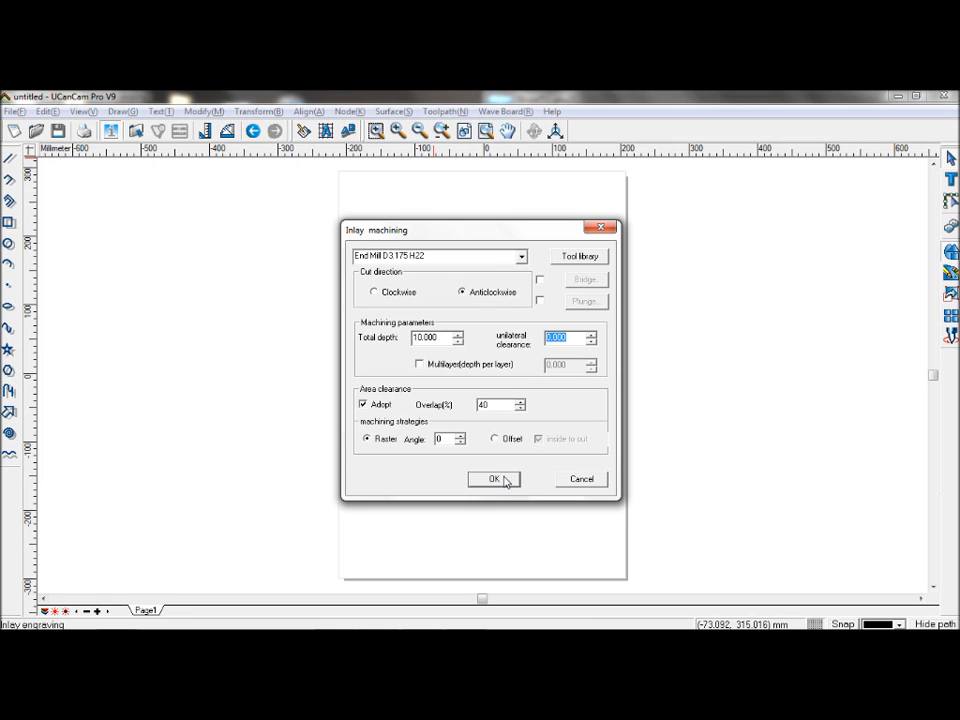
left_click(494, 480)
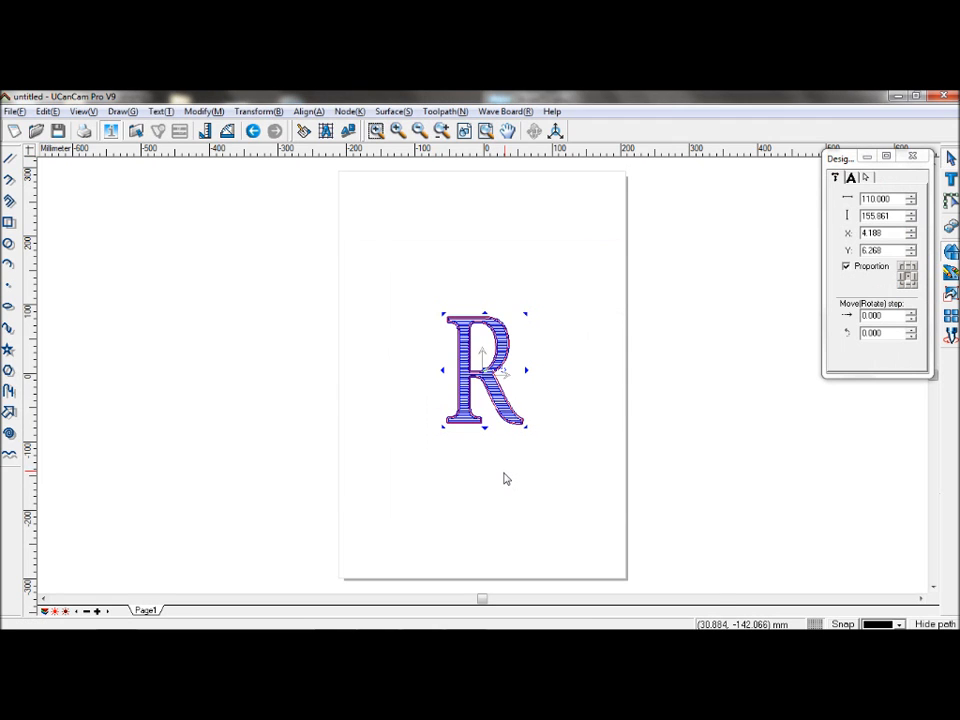
mouse_move(560, 376)
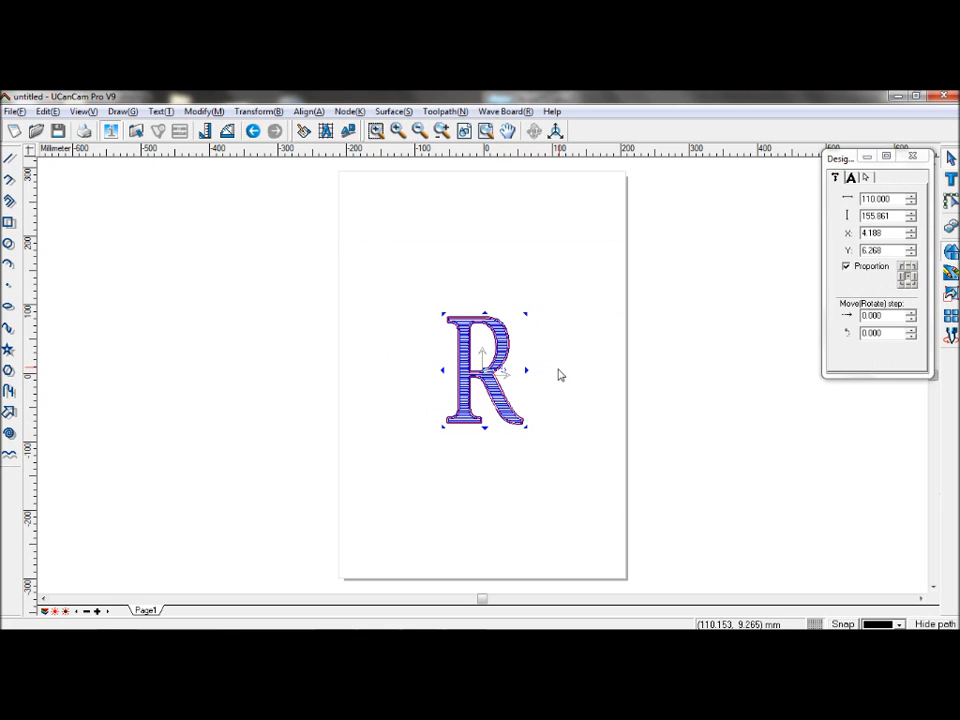
mouse_move(584, 374)
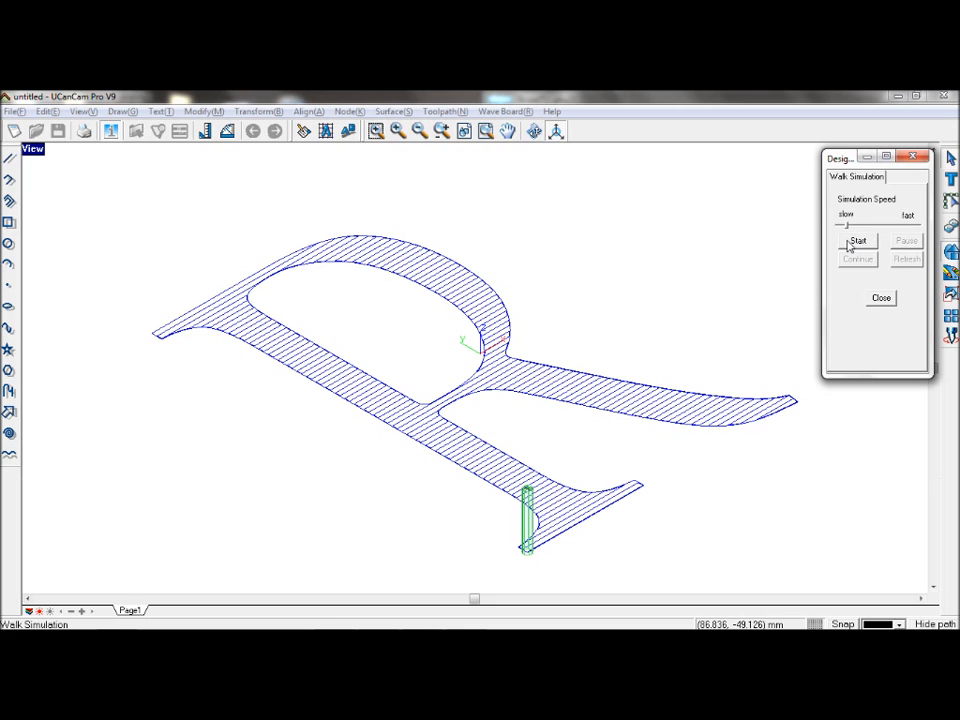
Run the walk simulation over the hatched R toolpath until the whole letter is cut
left_click(856, 240)
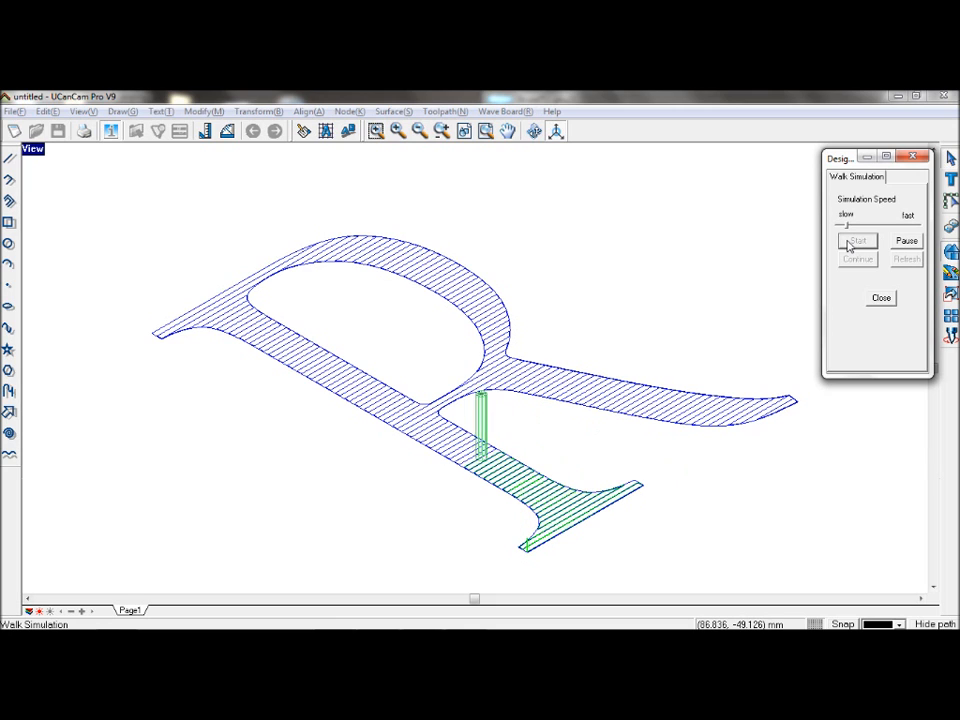
left_click(856, 240)
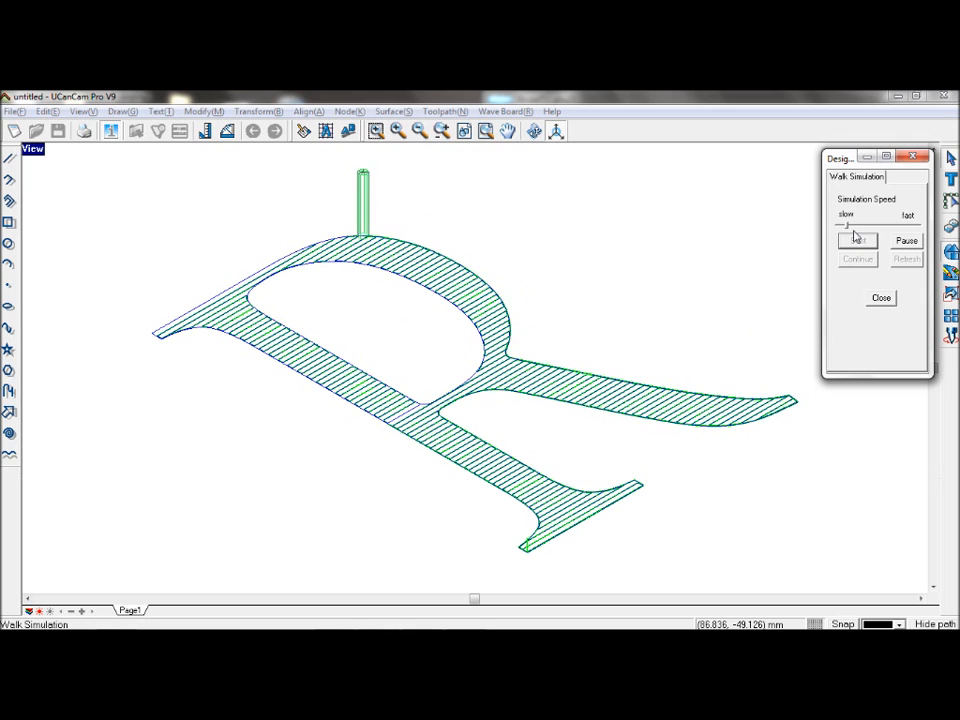
left_click(856, 240)
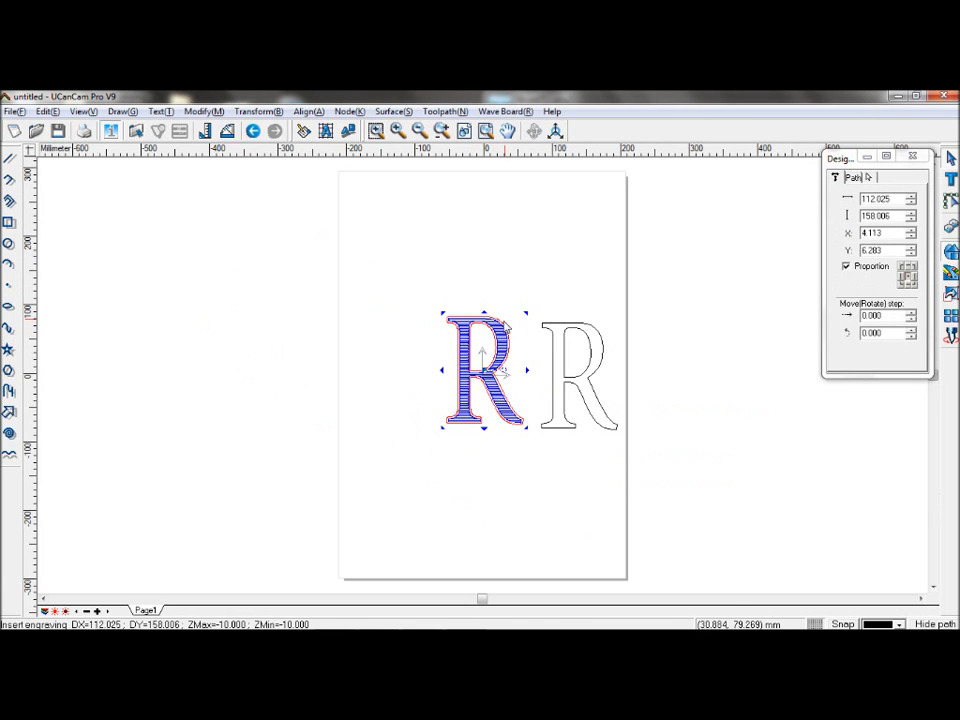
Choose inlay machining for the second letter R from the toolpath functions
left_click(446, 112)
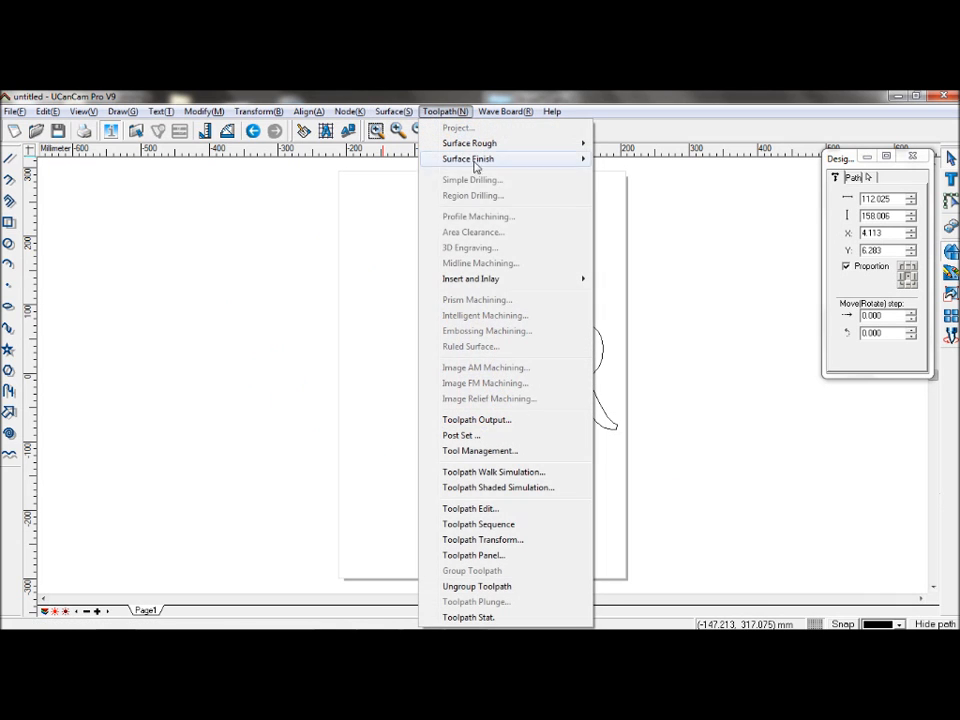
mouse_move(470, 280)
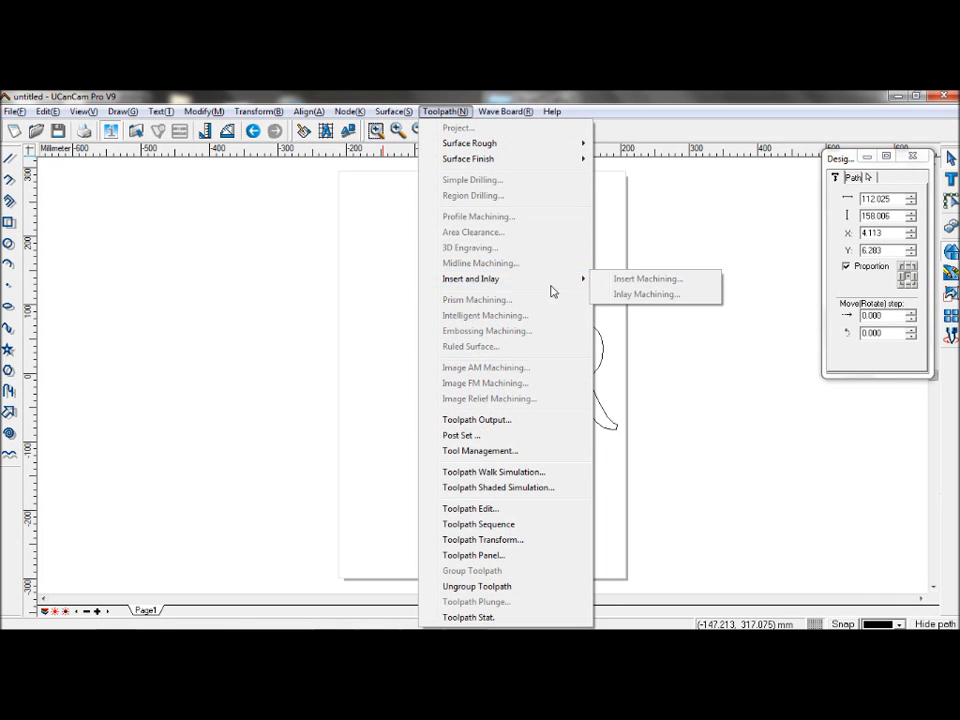
left_click(492, 472)
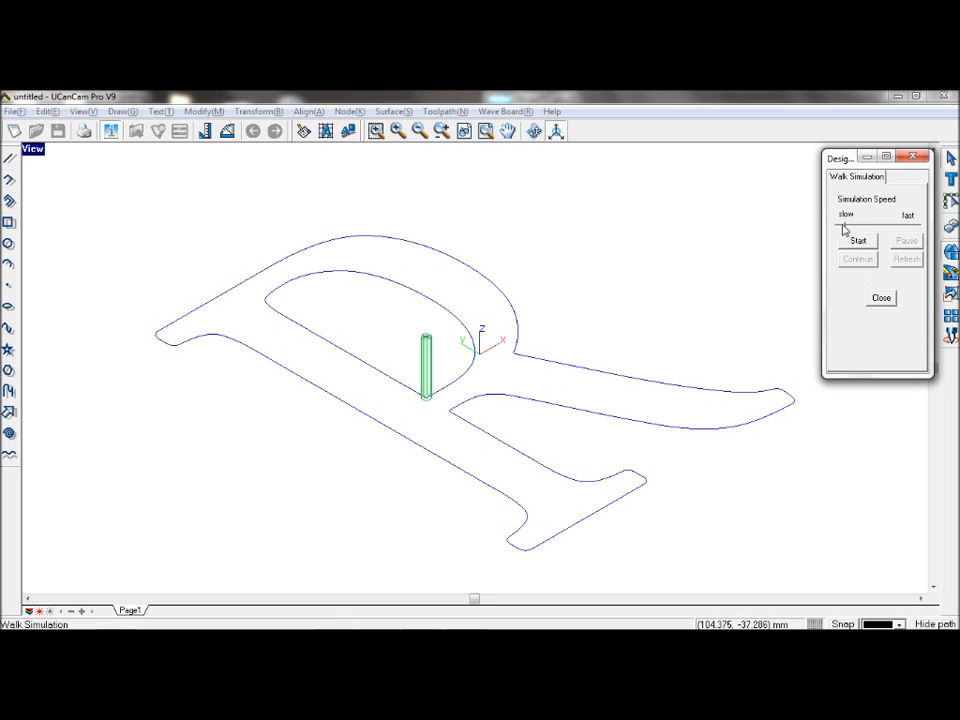
Simulate the inlay contour toolpath tracing the full R outline, then end the simulation
left_click(856, 240)
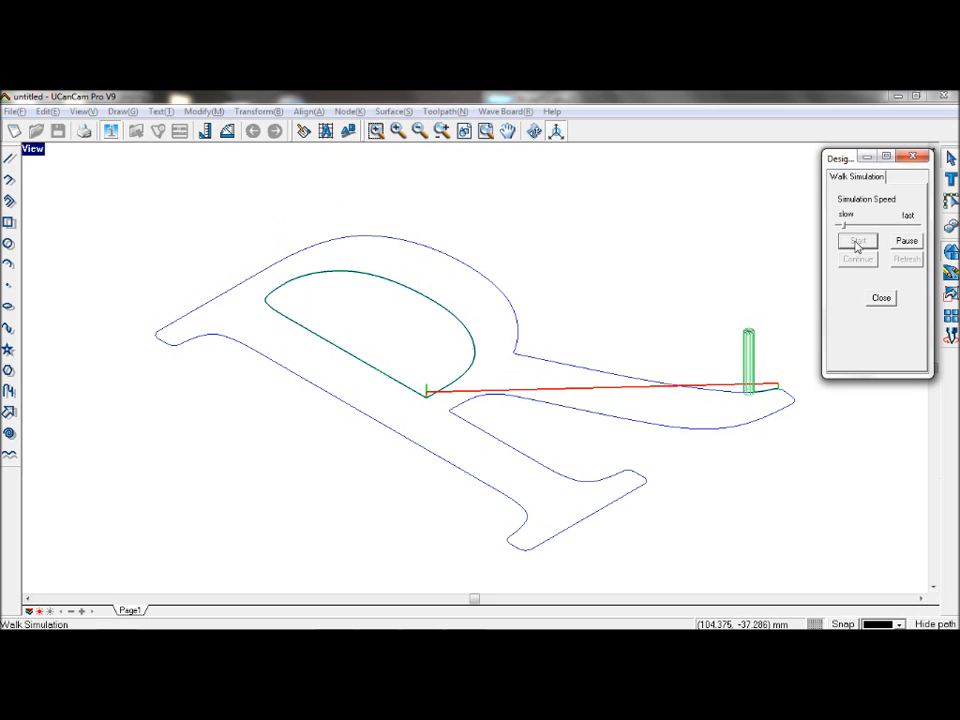
left_click(856, 240)
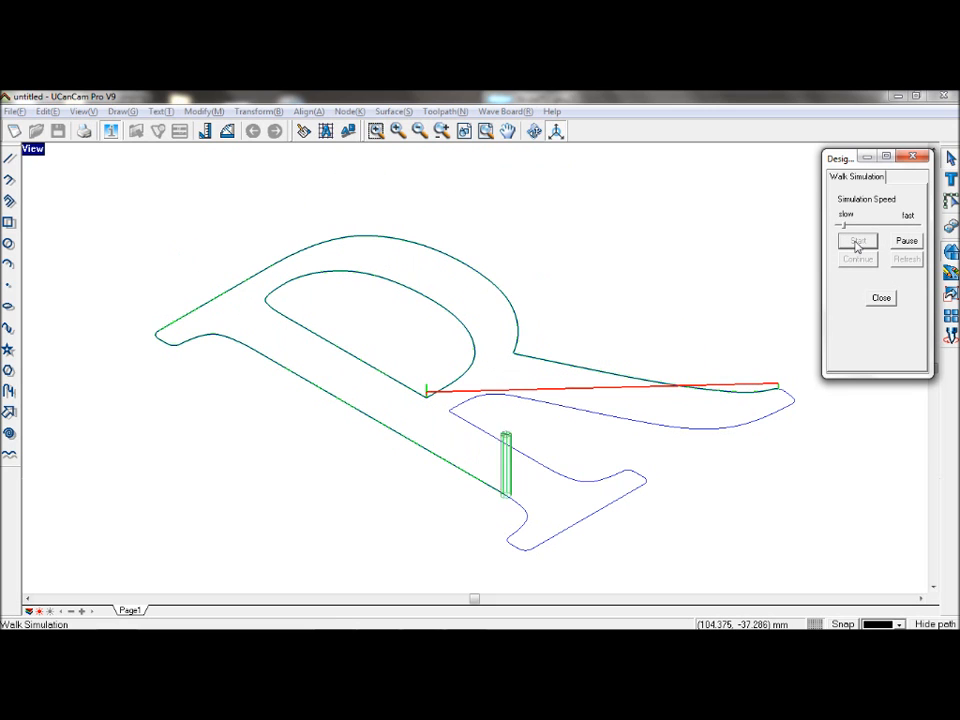
left_click(856, 240)
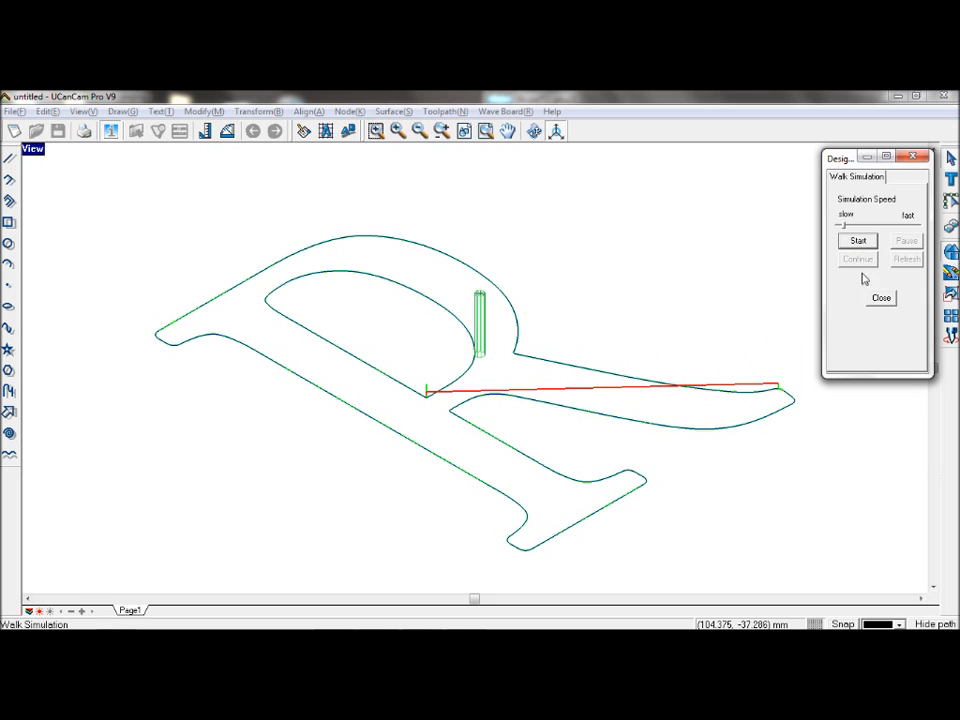
left_click(880, 298)
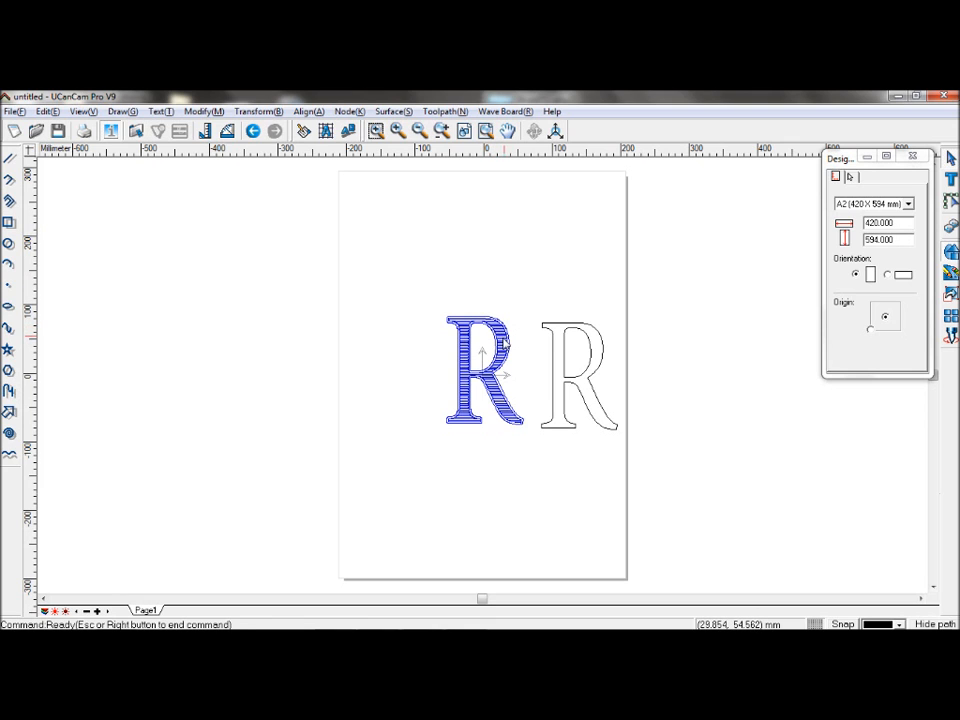
left_click(484, 374)
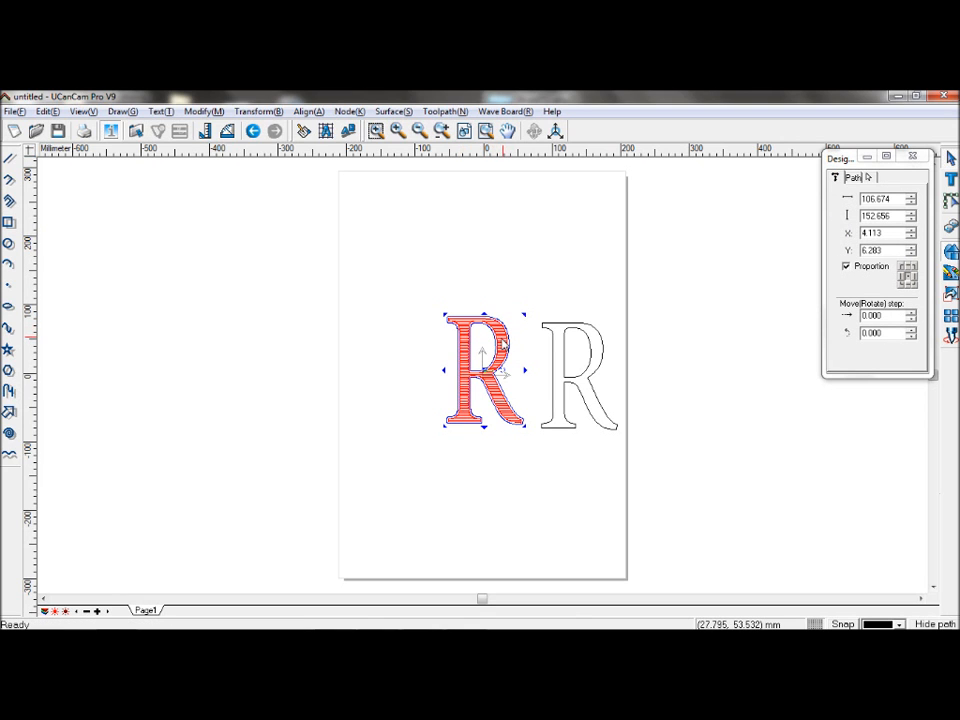
left_click(444, 112)
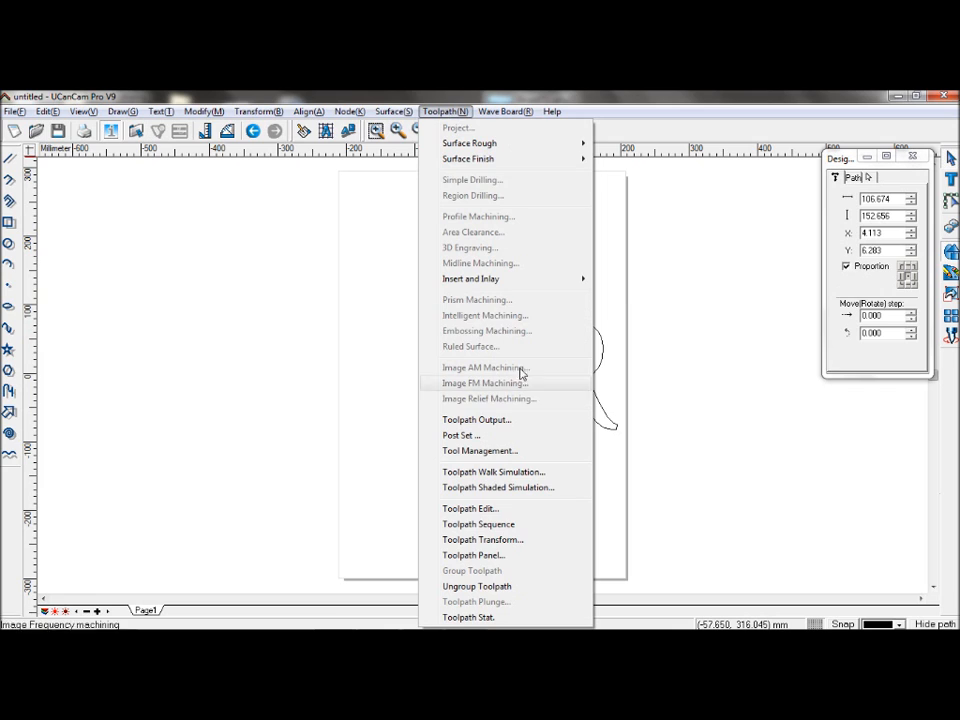
left_click(476, 420)
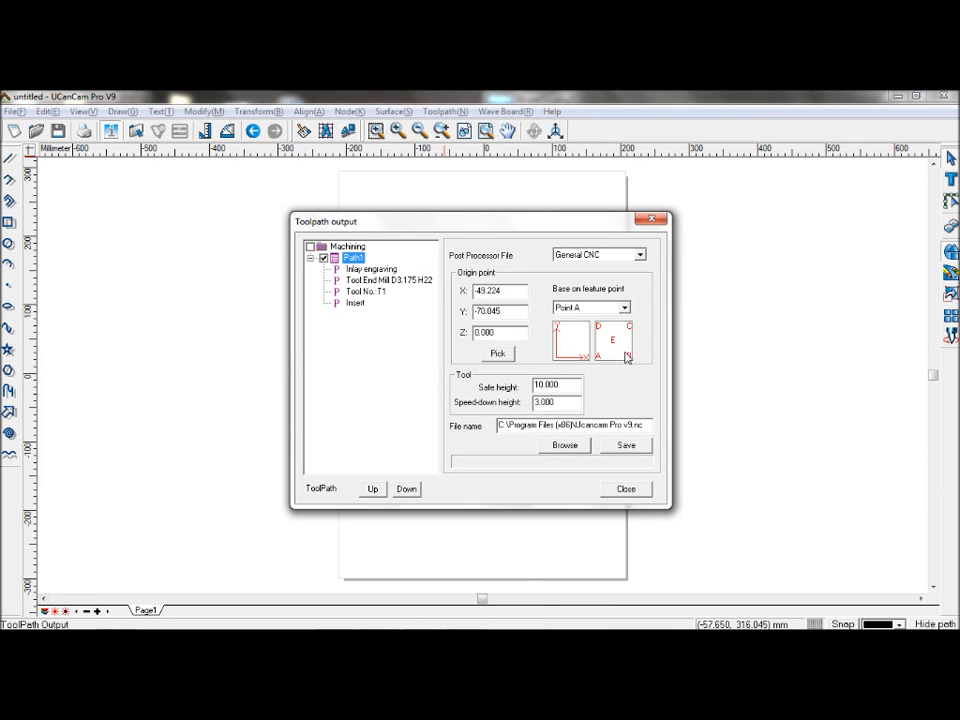
mouse_move(628, 410)
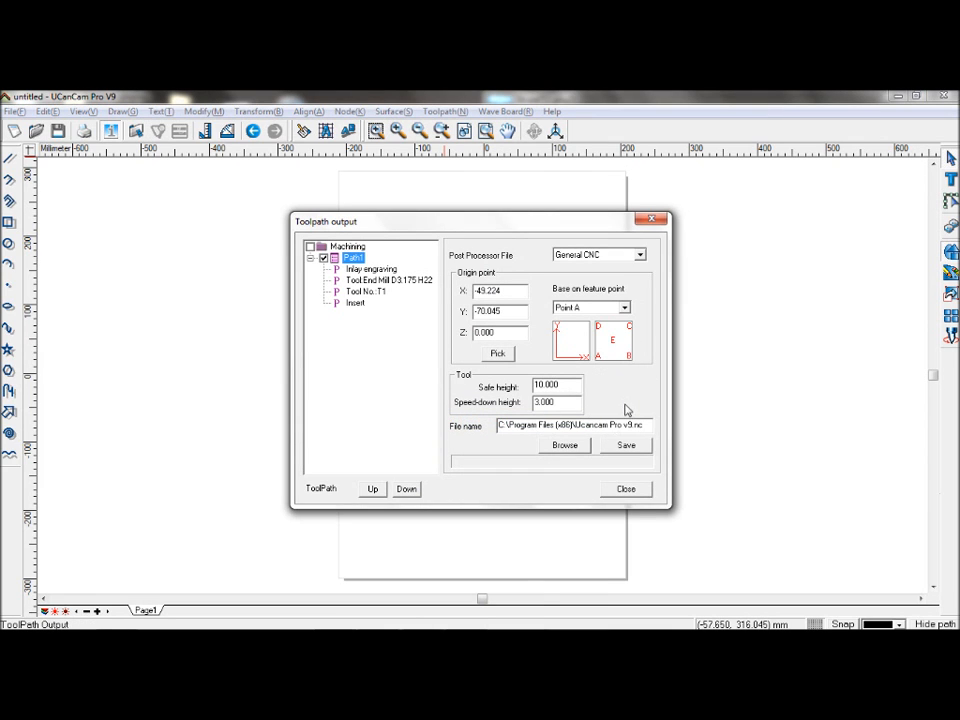
left_click(624, 488)
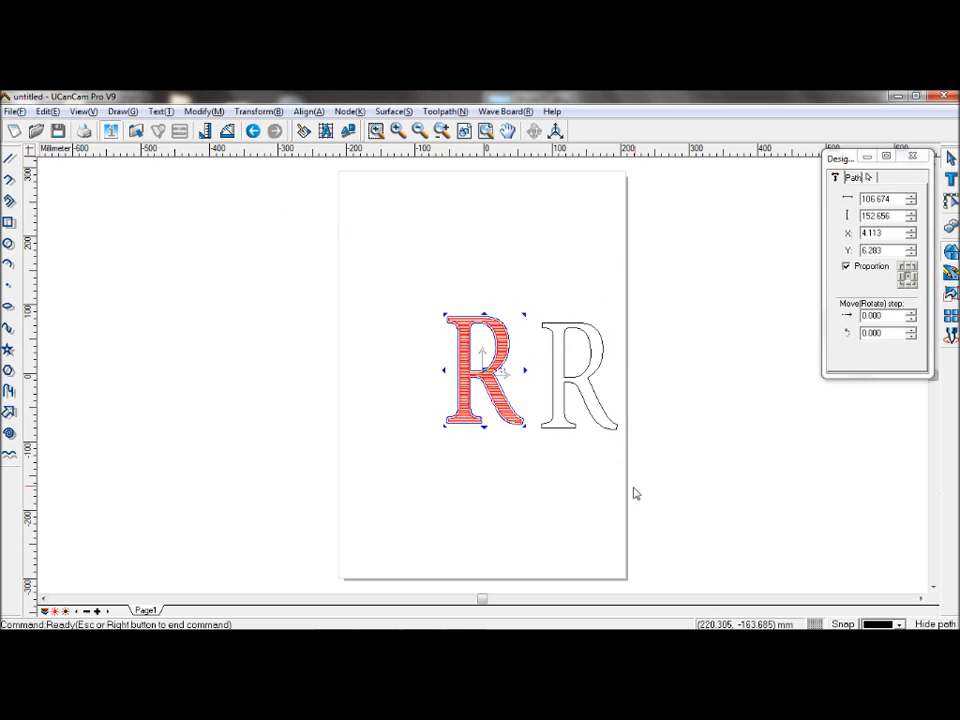